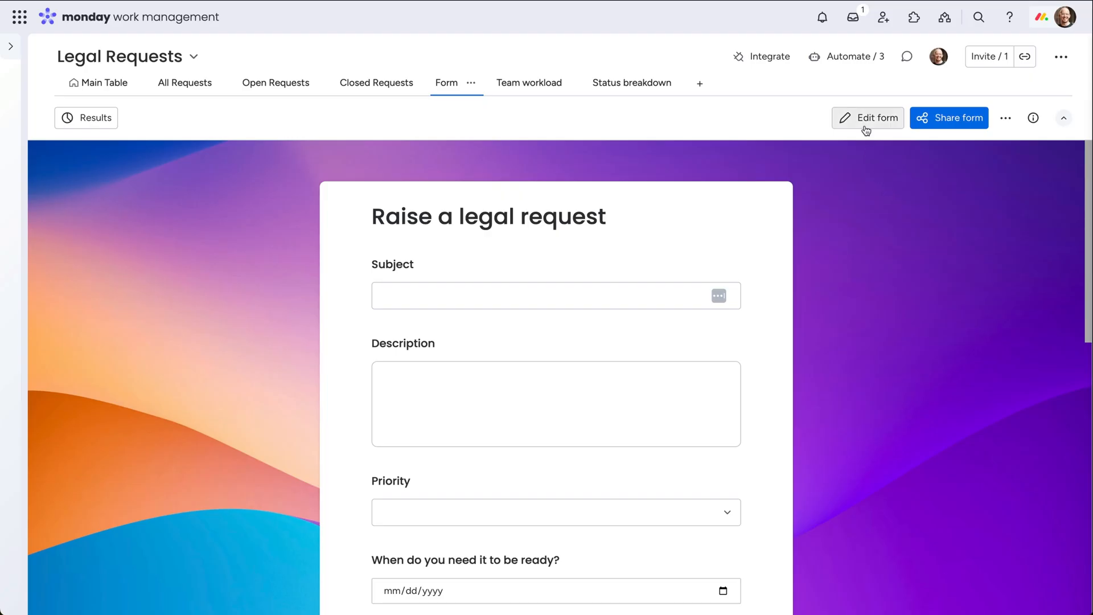
Open the 'Raise a legal request' form on the Legal Requests board in the WorkForms editor.
left_click(868, 118)
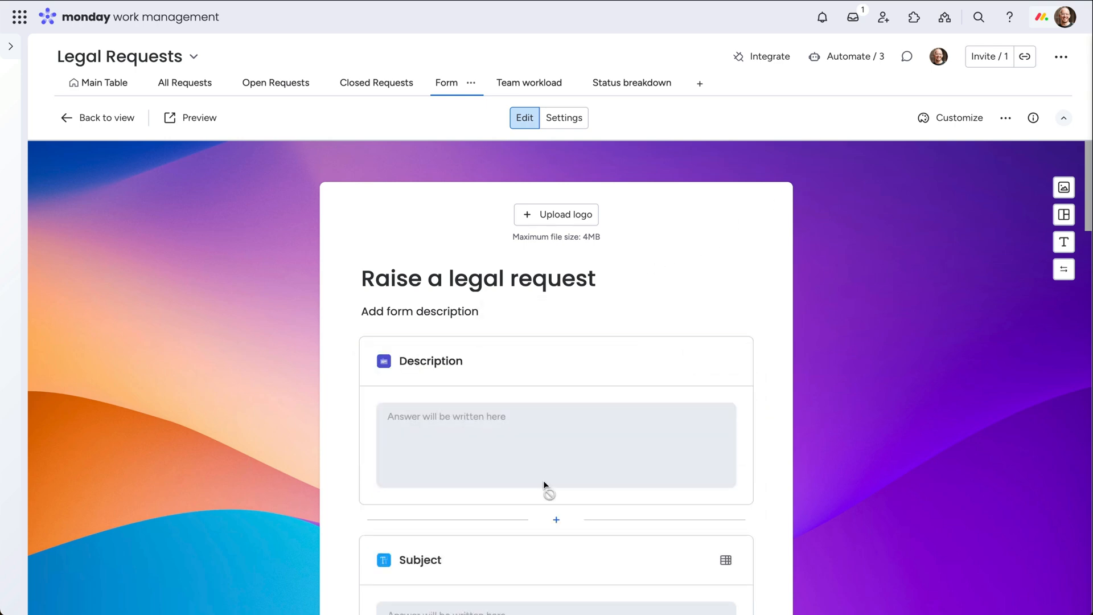
Scroll through the form's Settings, then open Share form and enable Shorten URL.
left_click(564, 118)
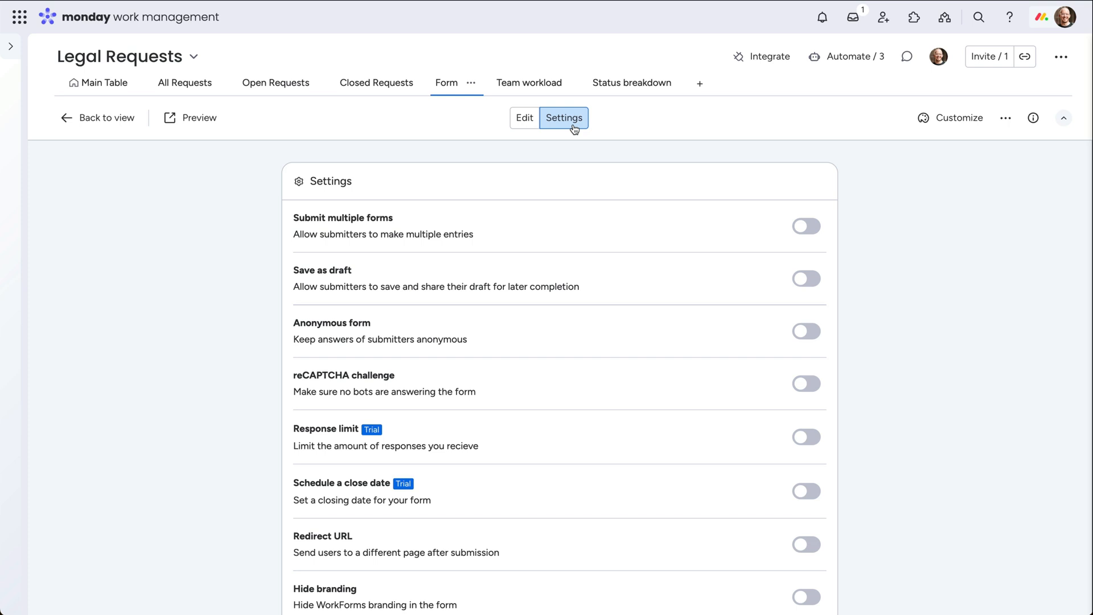
scroll("down", 3)
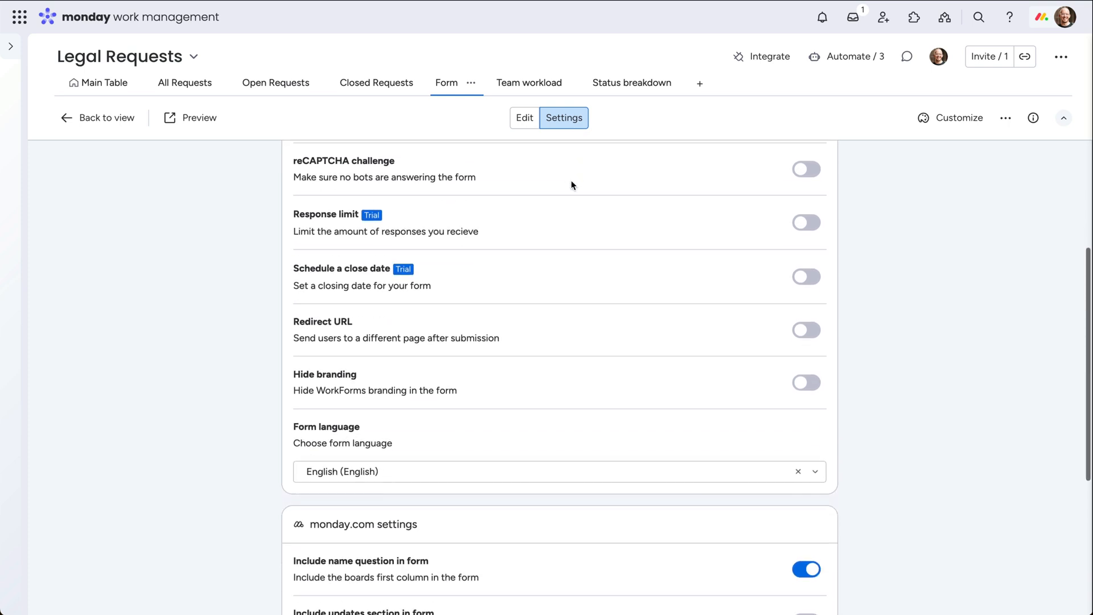
scroll("down", 3)
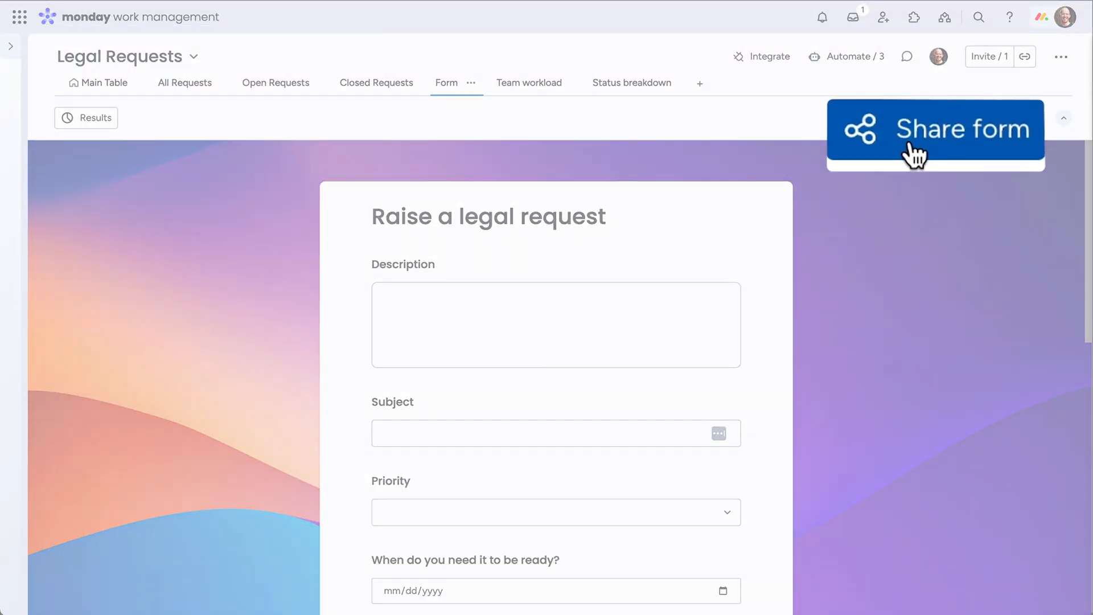
left_click(935, 129)
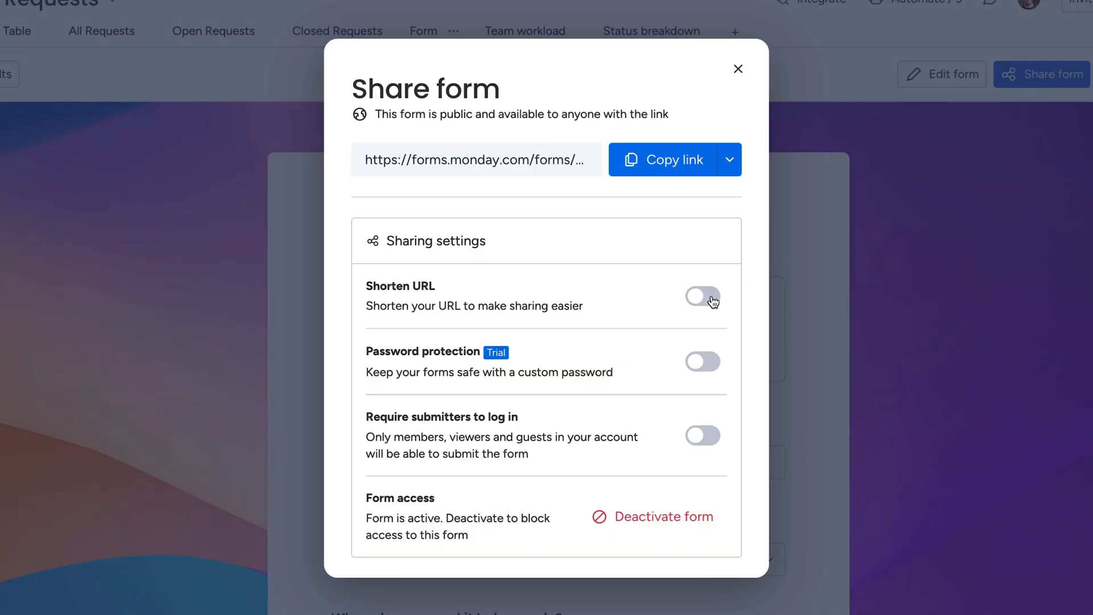
left_click(703, 296)
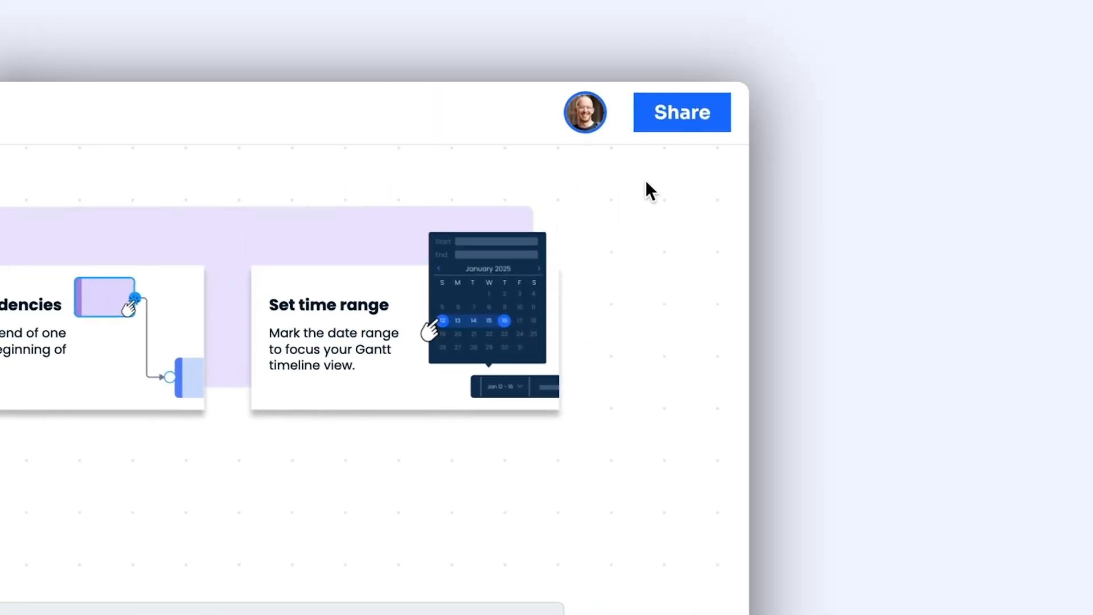
Open the Gantt canvas Share dialog and tick Set Password for the public link.
left_click(682, 112)
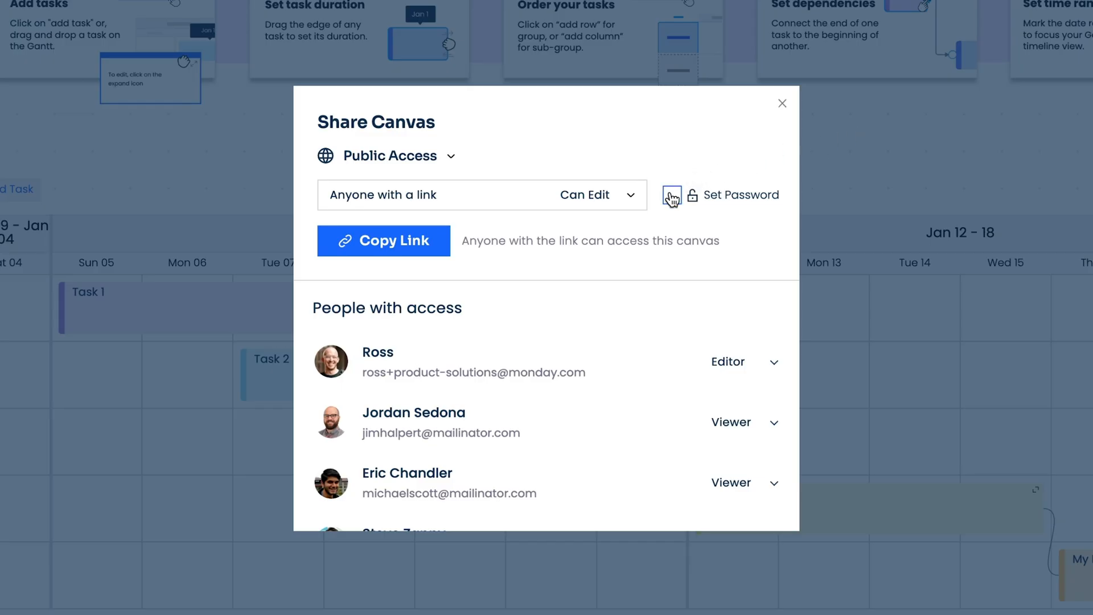
left_click(671, 195)
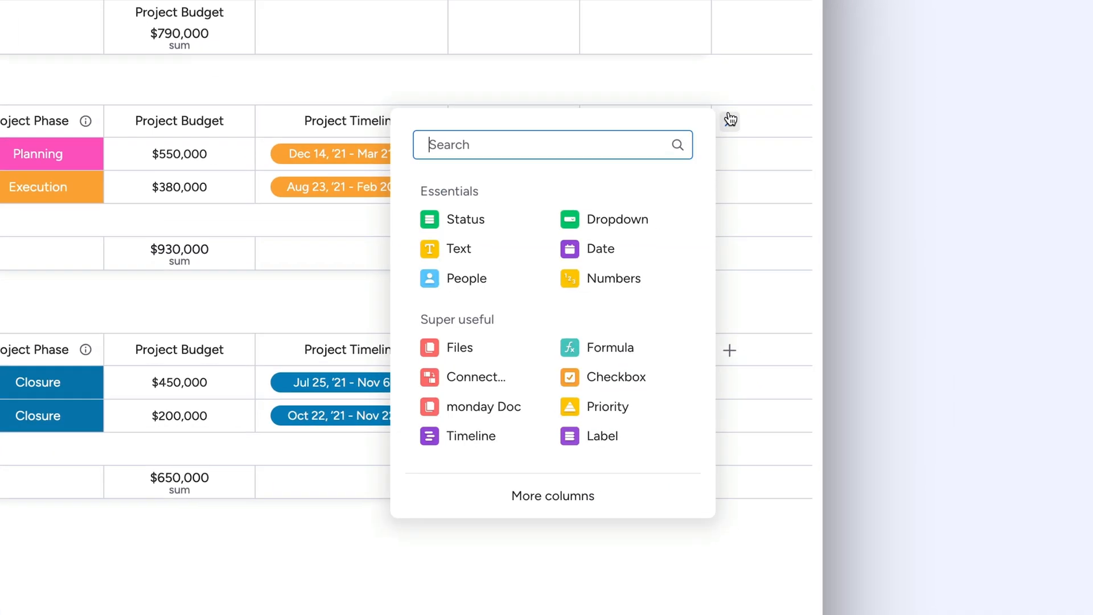
Add a Custom AI prompt column for one-line French project summaries and apply it to existing items.
type("AI")
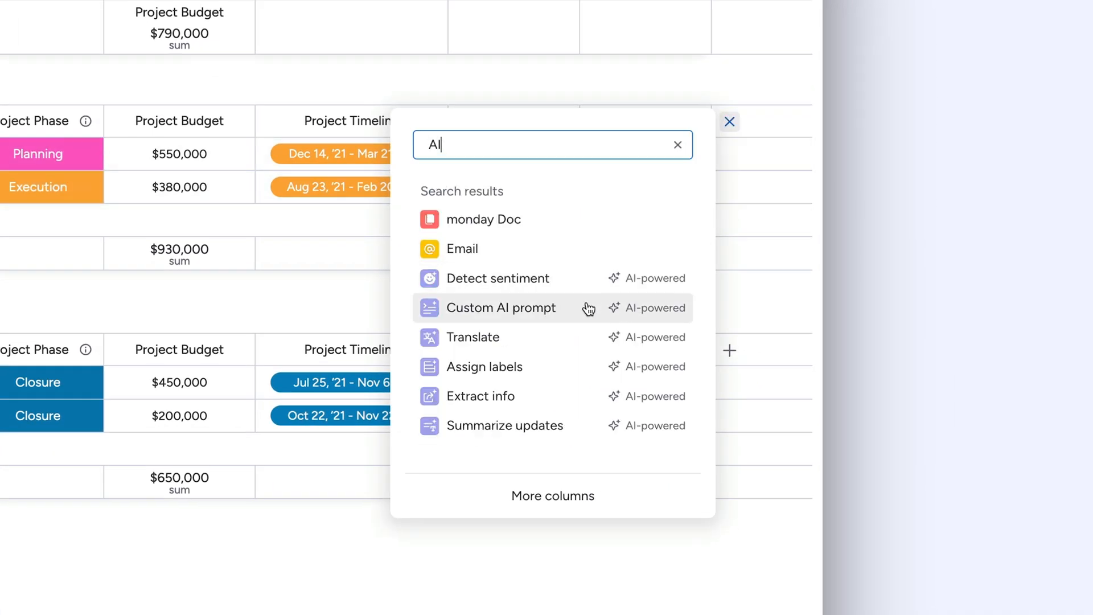
left_click(501, 307)
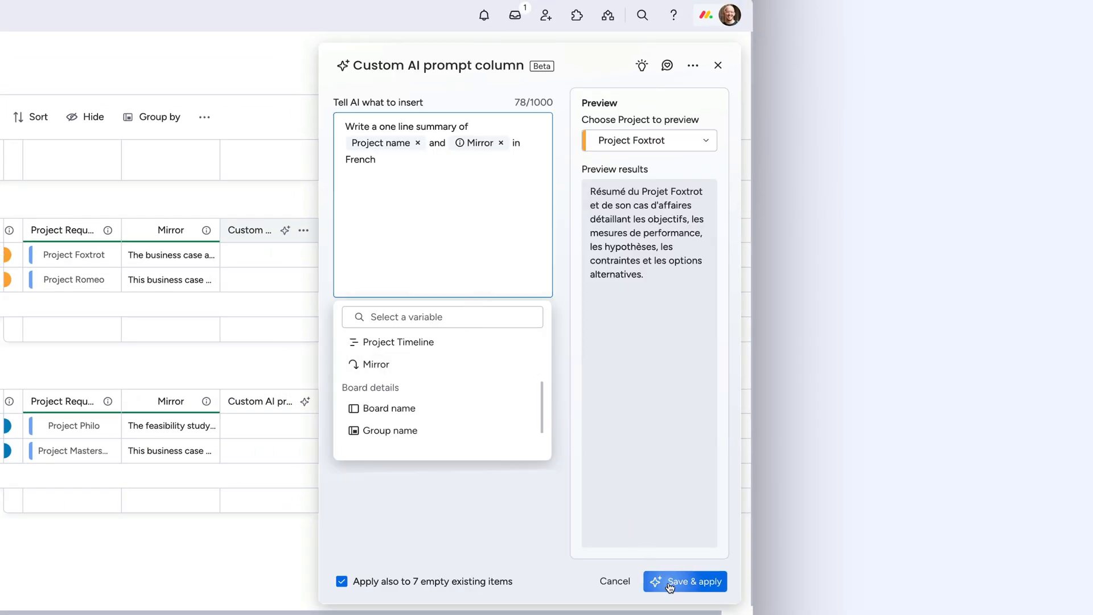
left_click(686, 597)
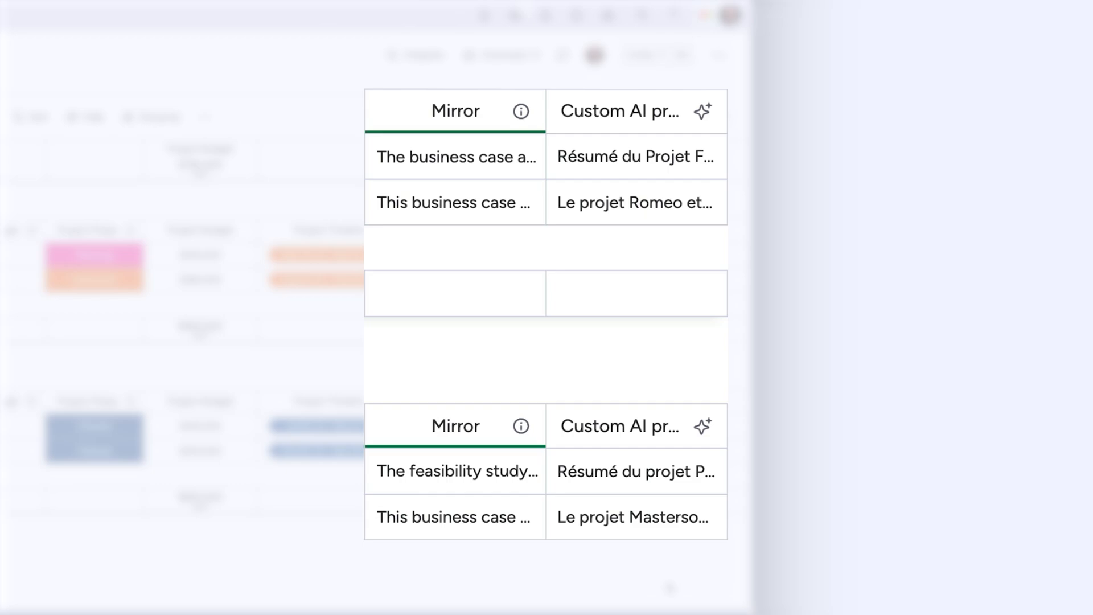
left_click(1064, 48)
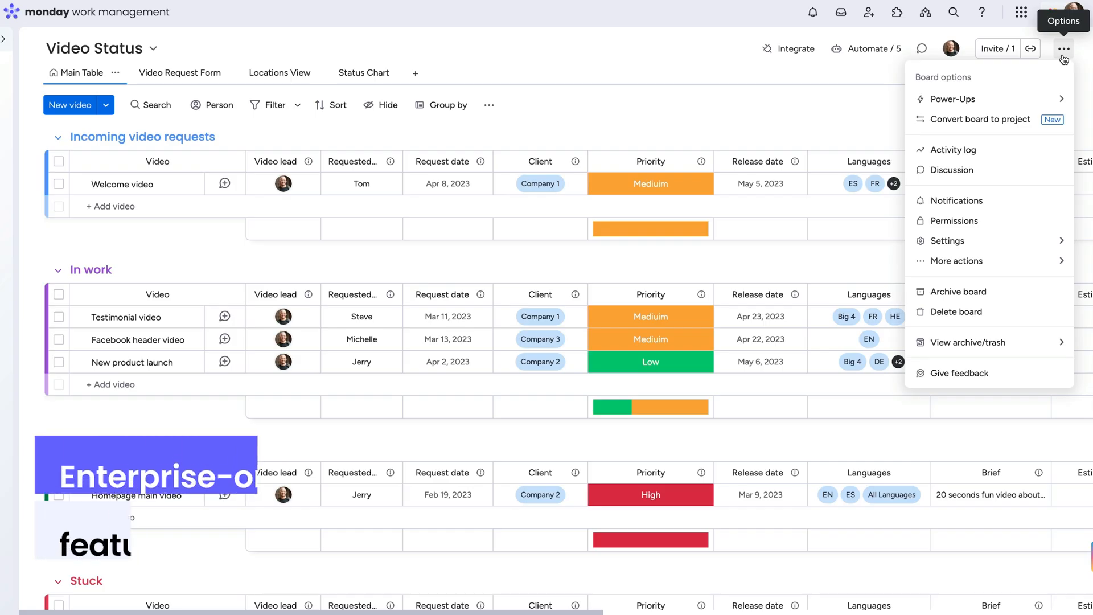
Save the Video Status board as a managed template and continue to board permissions.
left_click(956, 260)
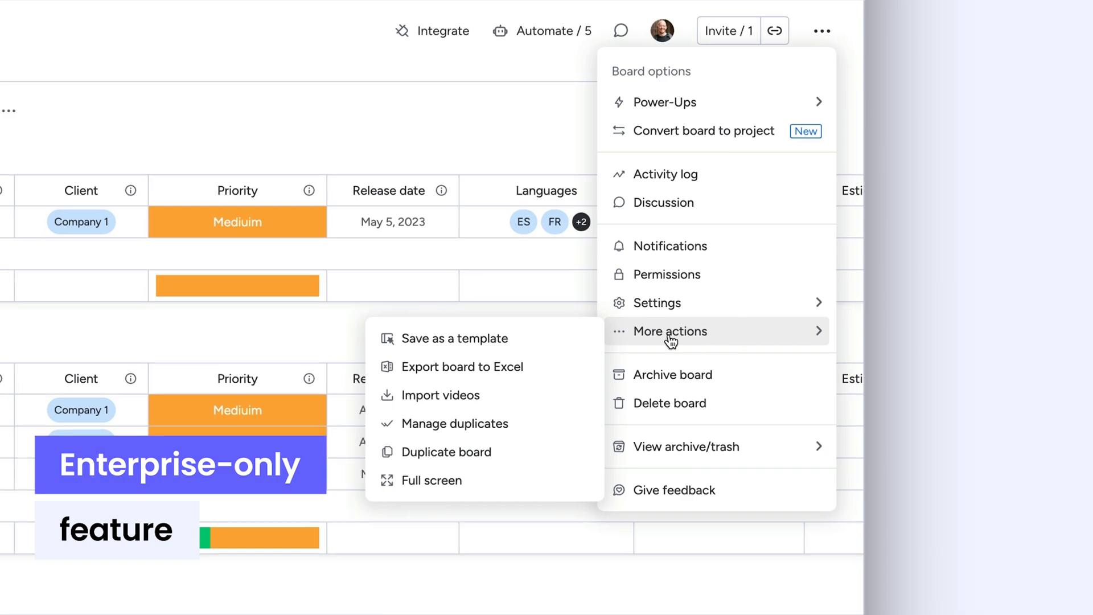
left_click(454, 338)
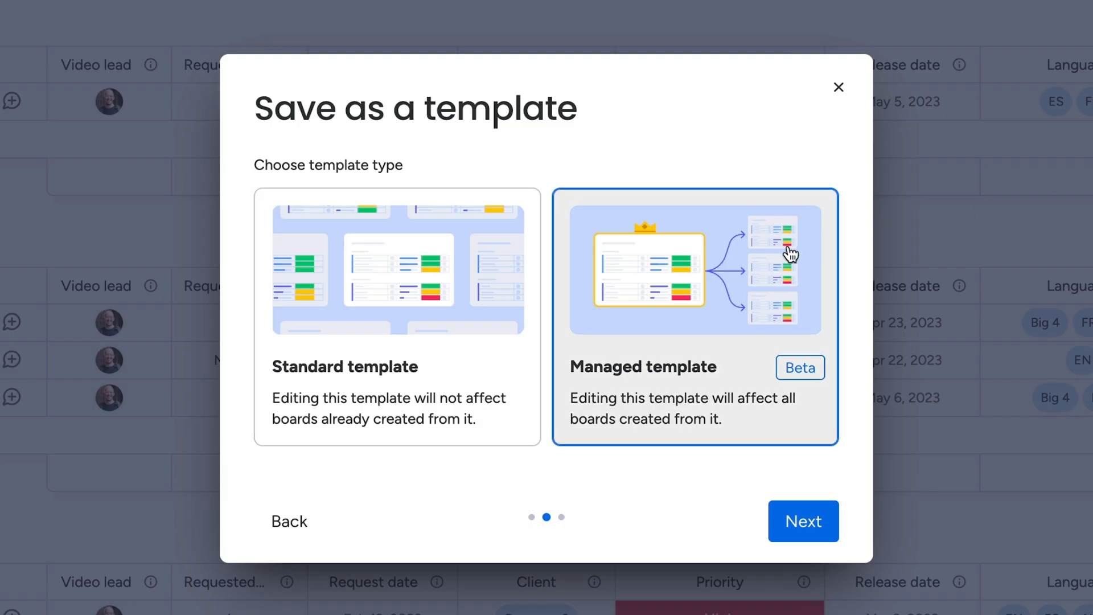
left_click(803, 521)
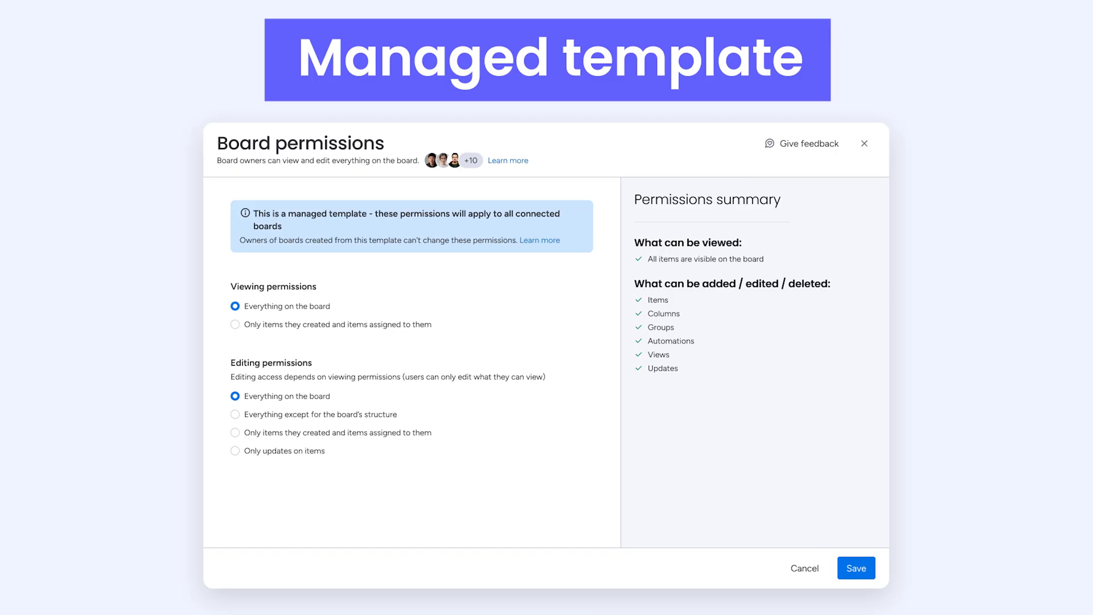